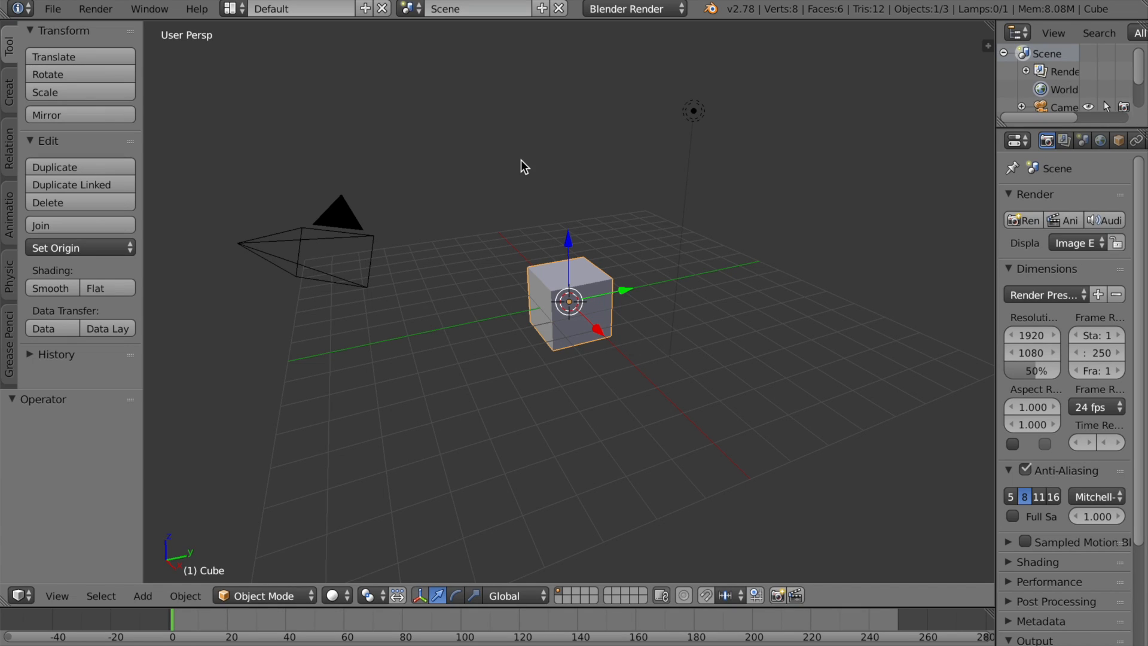
Open User Preferences, then switch the view to Right Ortho and then Front Ortho
left_click(51, 9)
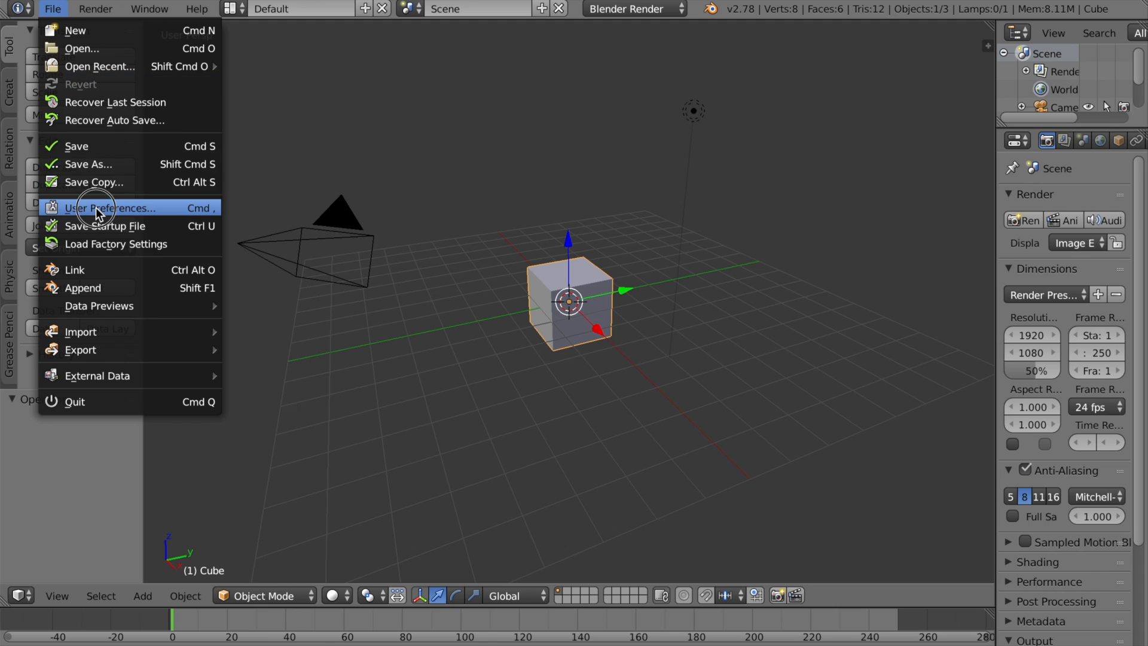
left_click(111, 208)
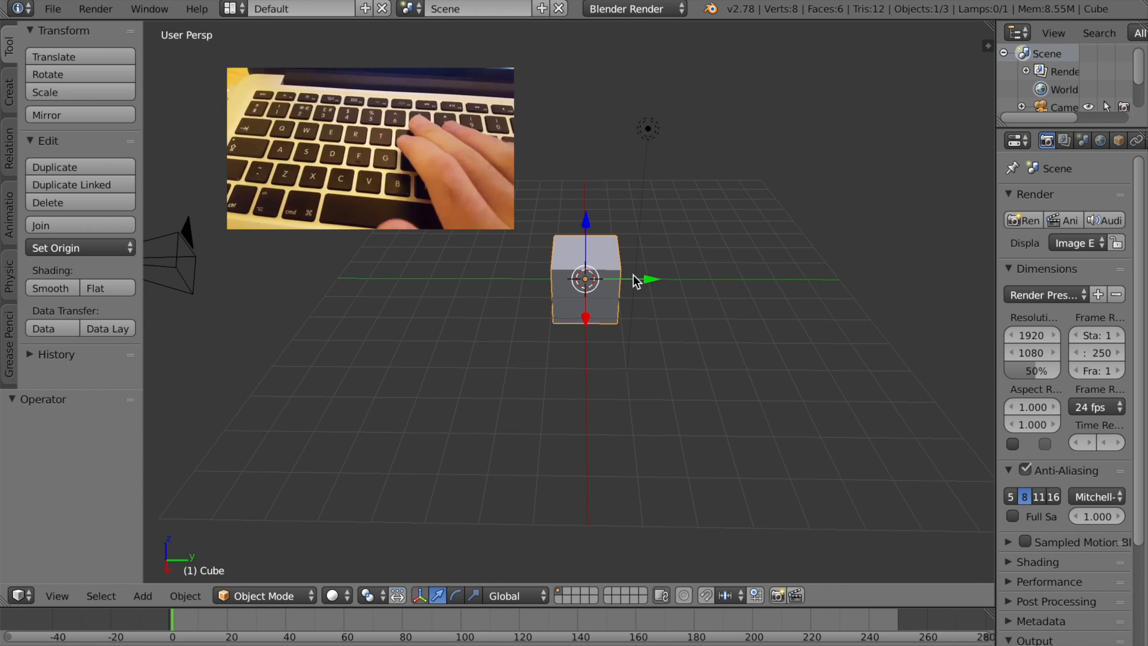
key("3")
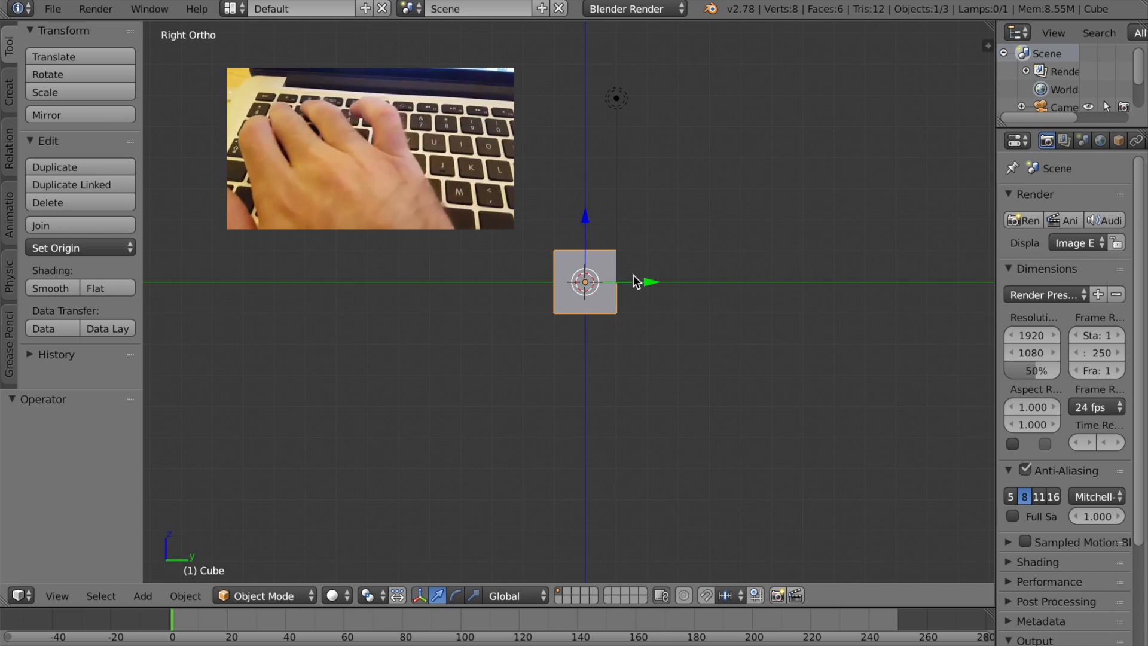
key("KP_1")
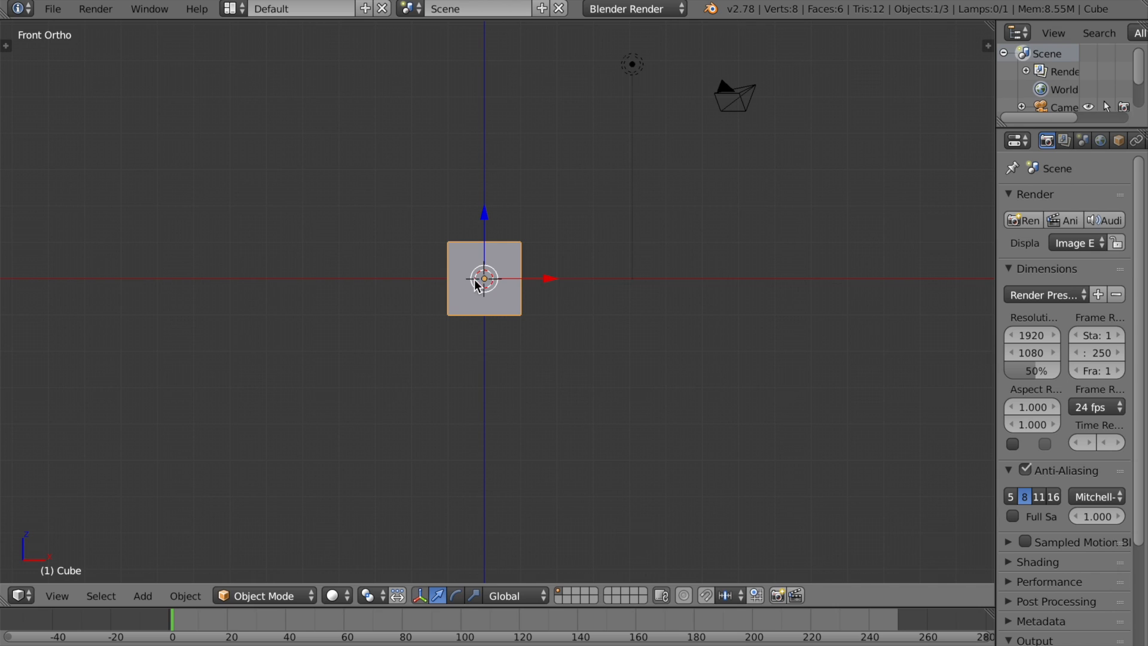
mouse_move(726, 341)
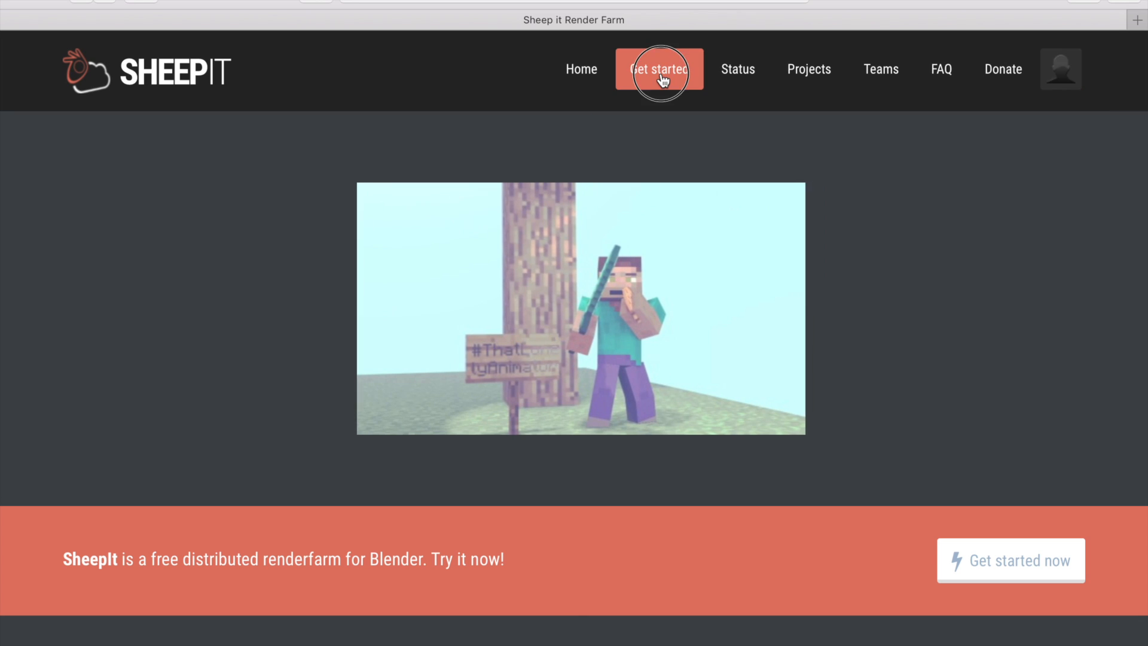
Go from SheepIt's Get started page to Projects and begin adding a new project
left_click(658, 69)
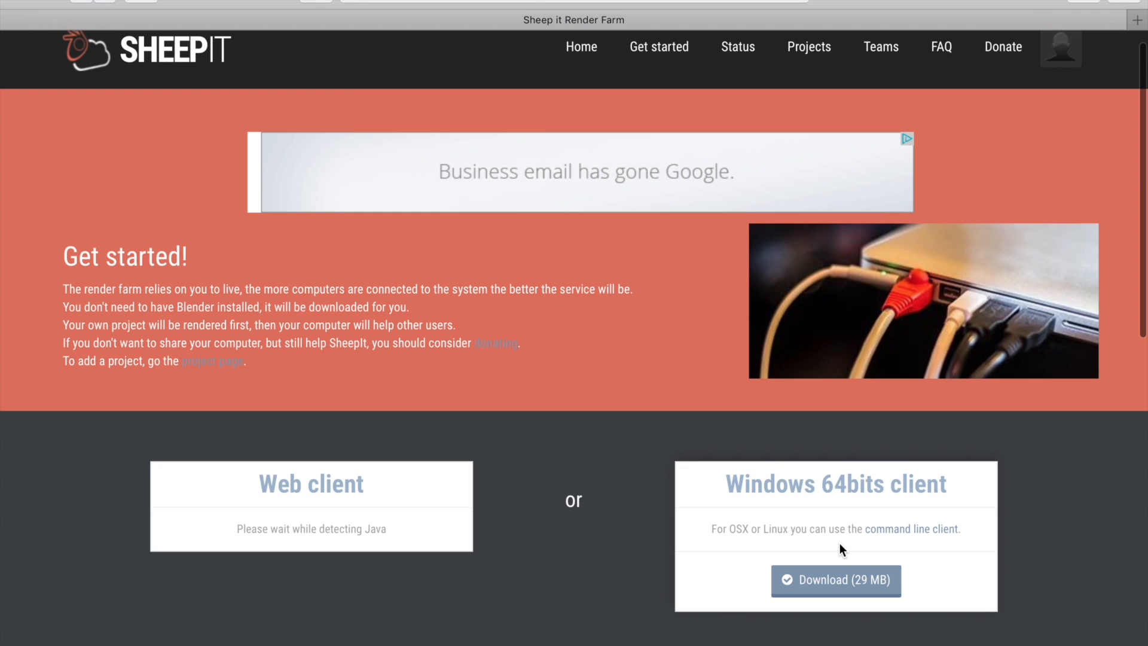
left_click(808, 47)
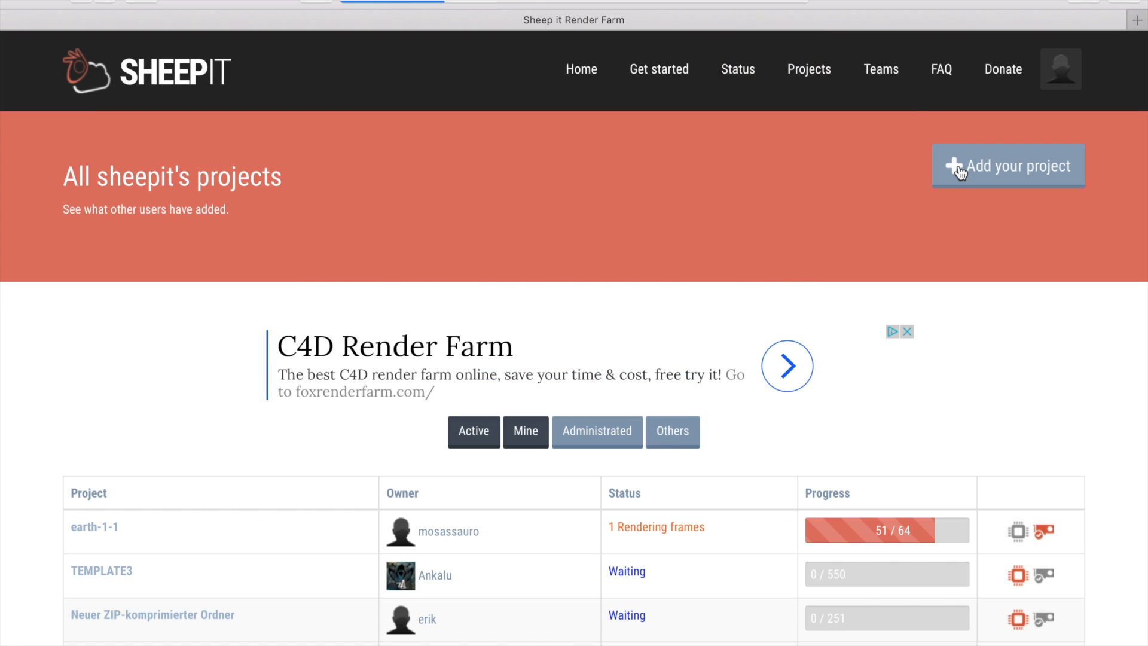
left_click(1008, 165)
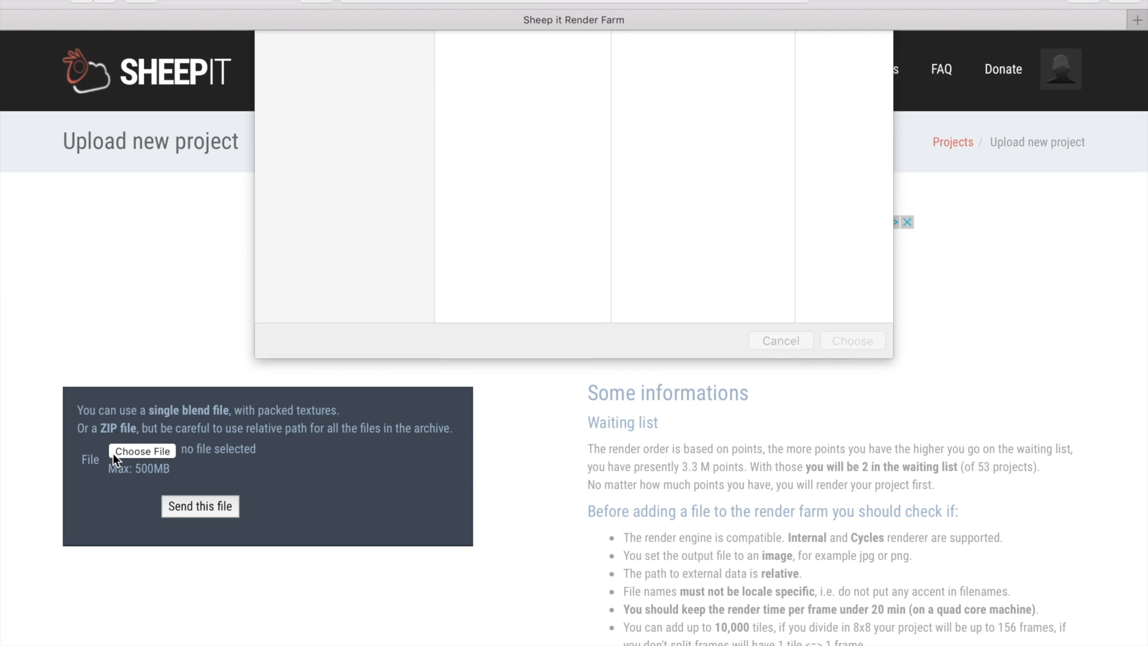